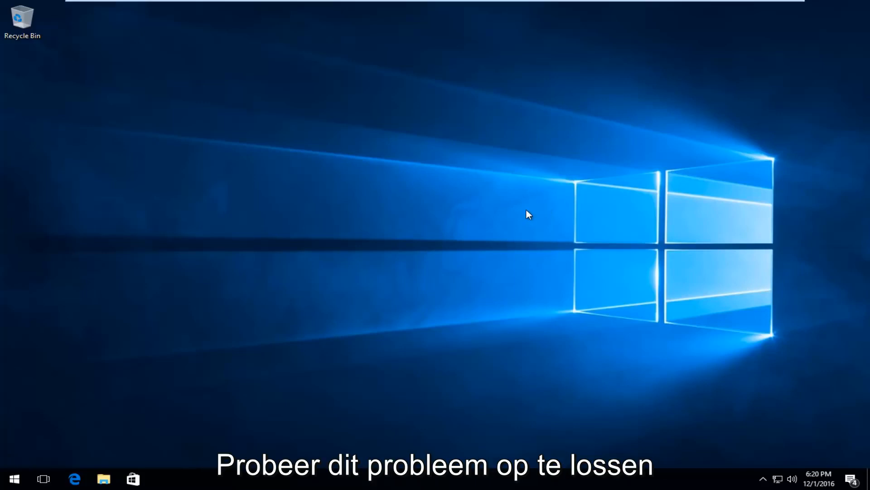
mouse_move(128, 394)
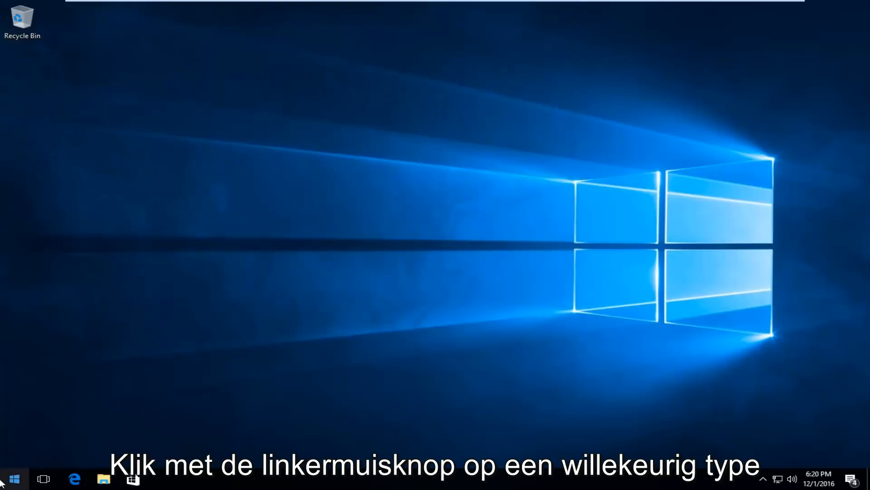
Search 'computer' from Start, show This PC and bring up Local Disk (C:) properties
click(10, 479)
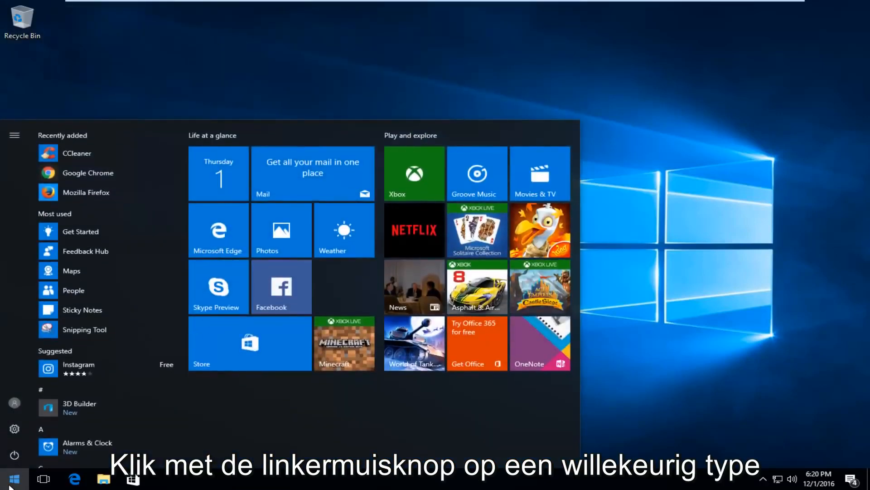
text(computer)
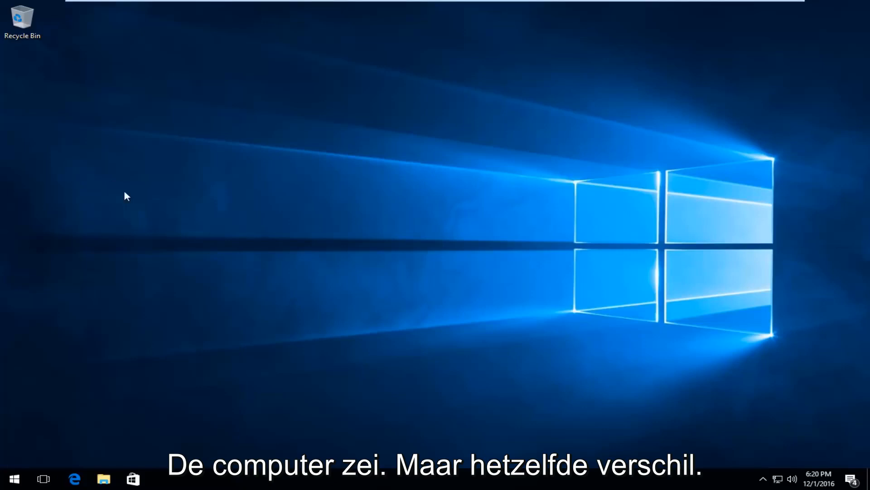
click(103, 479)
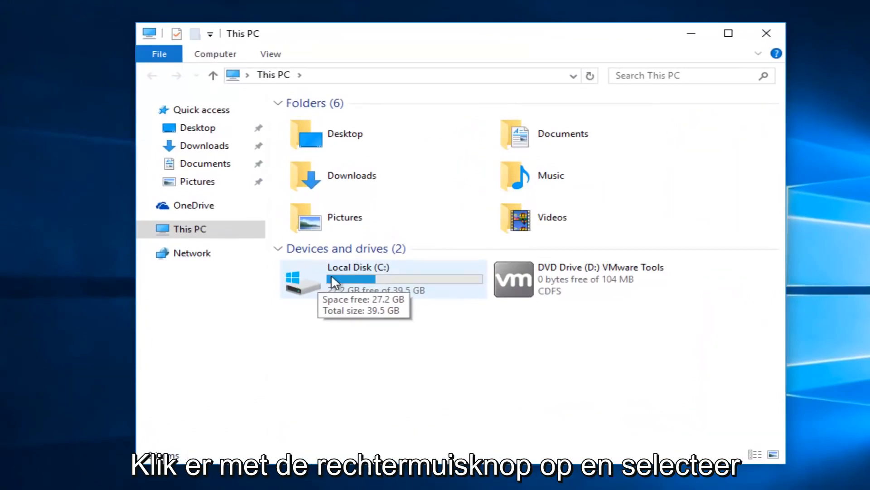
right_click(333, 280)
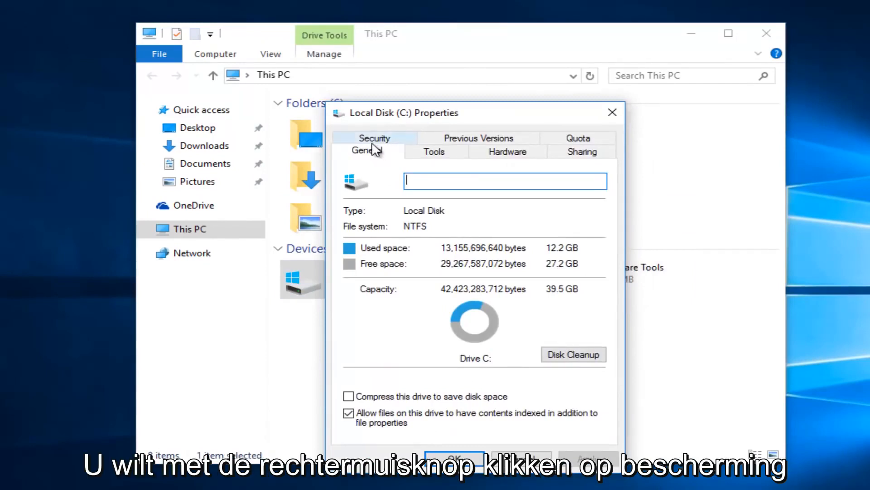
From the Security settings, start editing the permissions for Local Disk (C:)
click(375, 137)
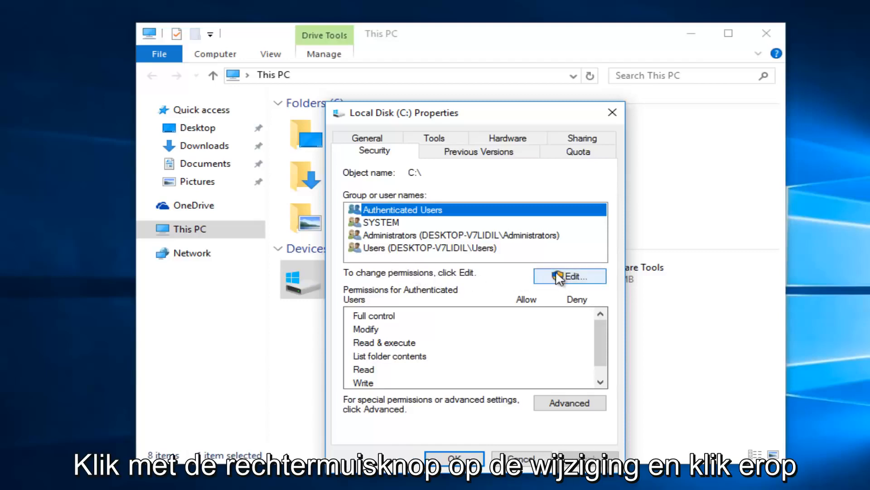
click(569, 275)
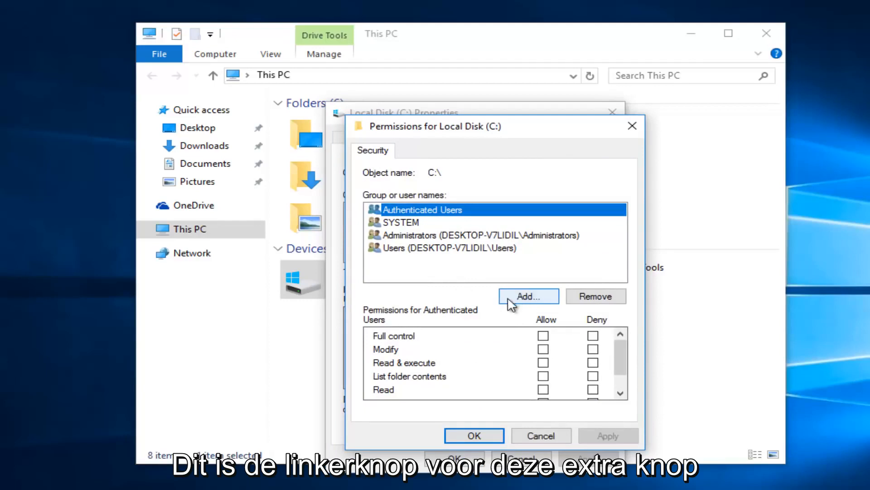
Find Everyone through the advanced user search and add it to the drive's groups
click(528, 295)
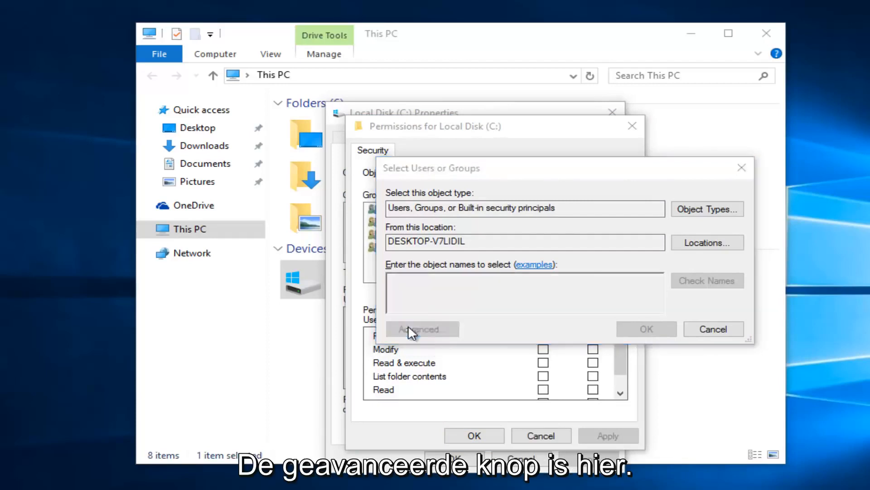
click(420, 328)
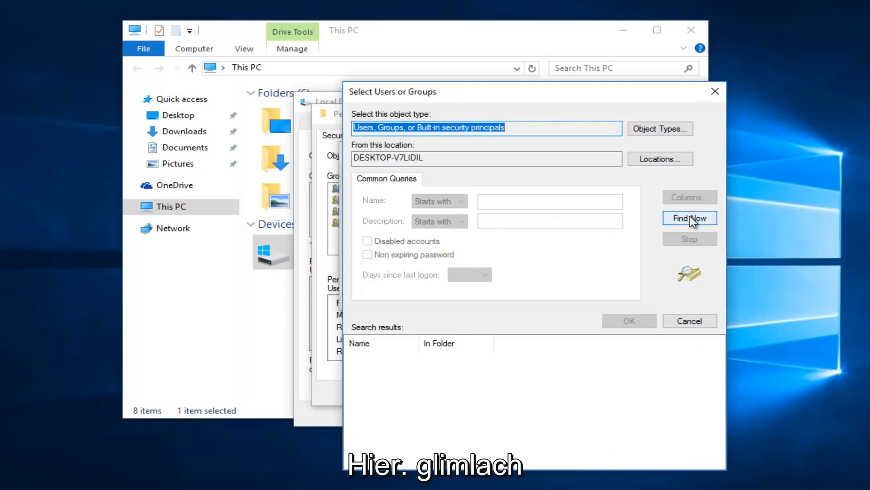
click(689, 218)
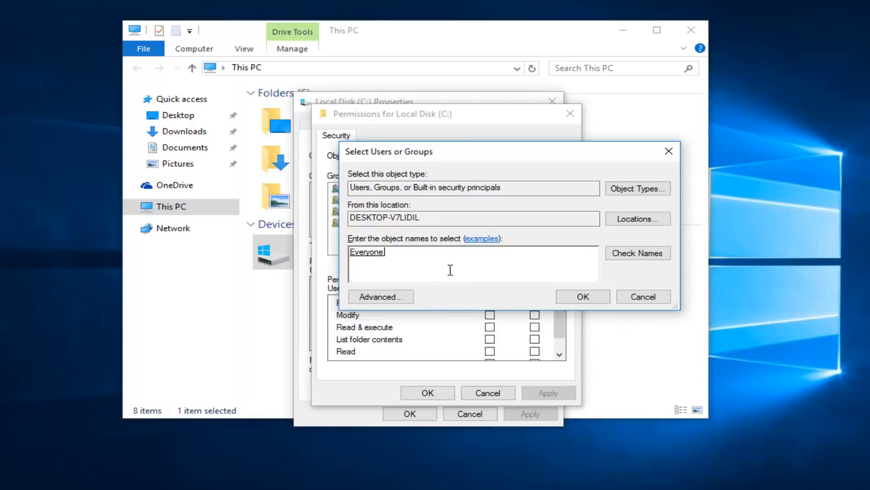
click(582, 295)
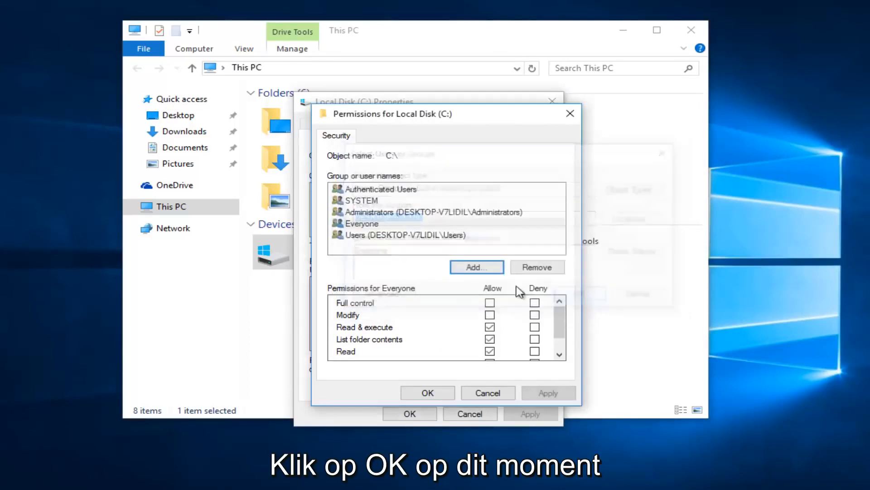
Grant Everyone Allow Full control on Local Disk (C:) and apply the change
click(361, 223)
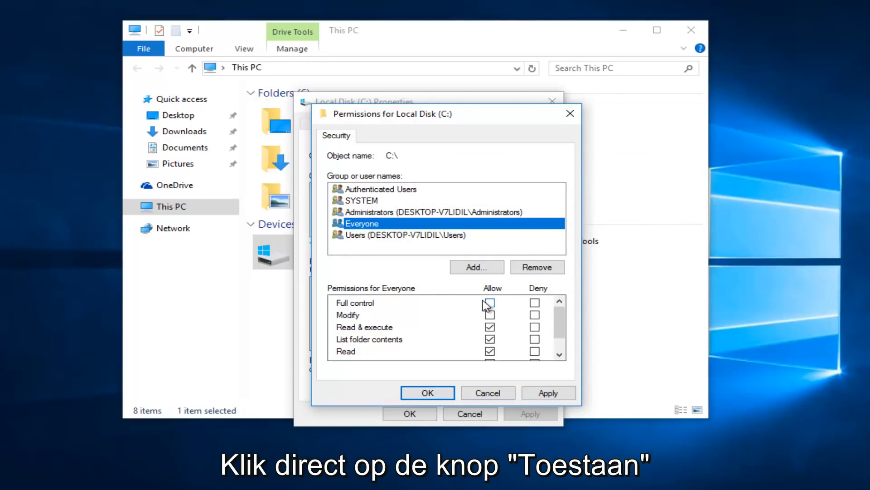
click(488, 302)
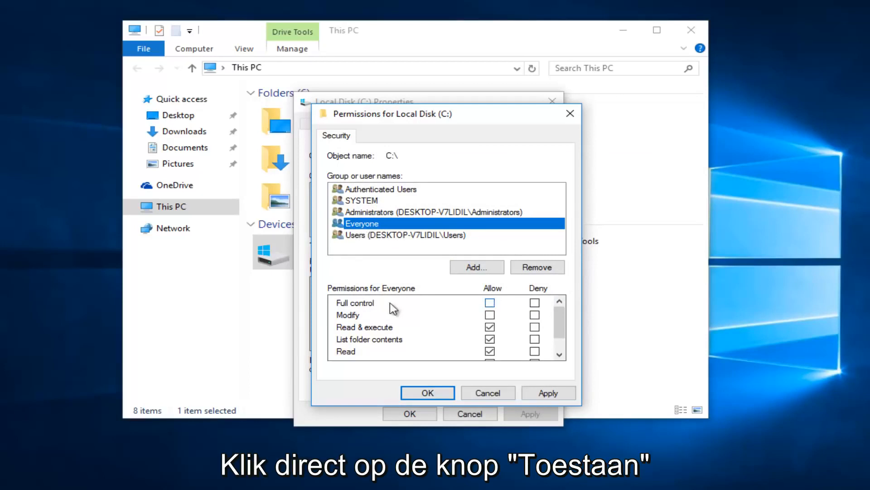
click(489, 303)
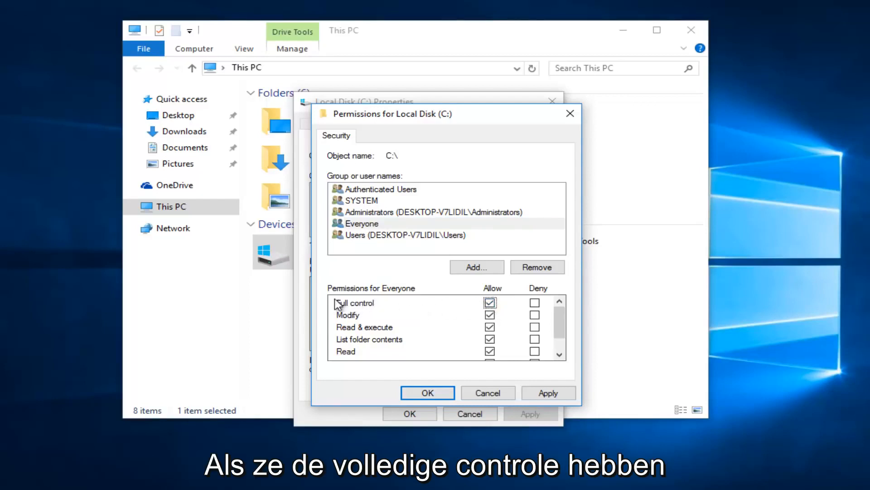
click(361, 223)
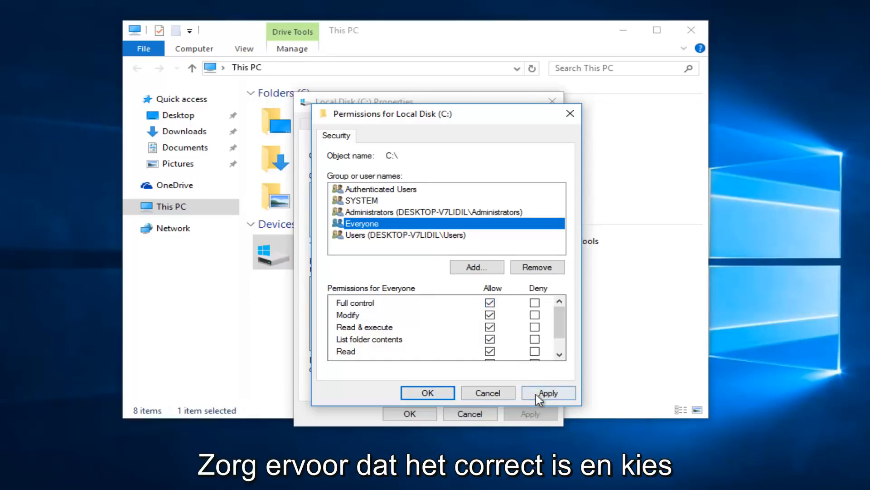
click(548, 393)
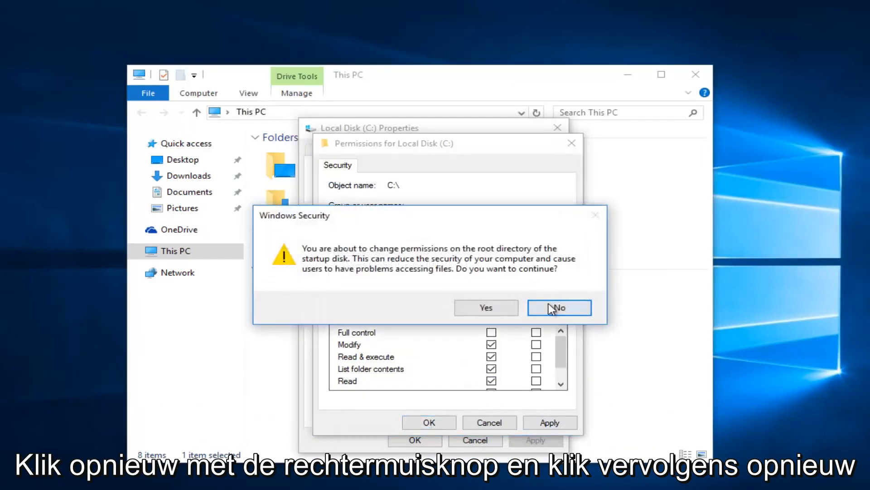
Accept the Windows Security warning and close the permissions and properties dialogs
click(559, 308)
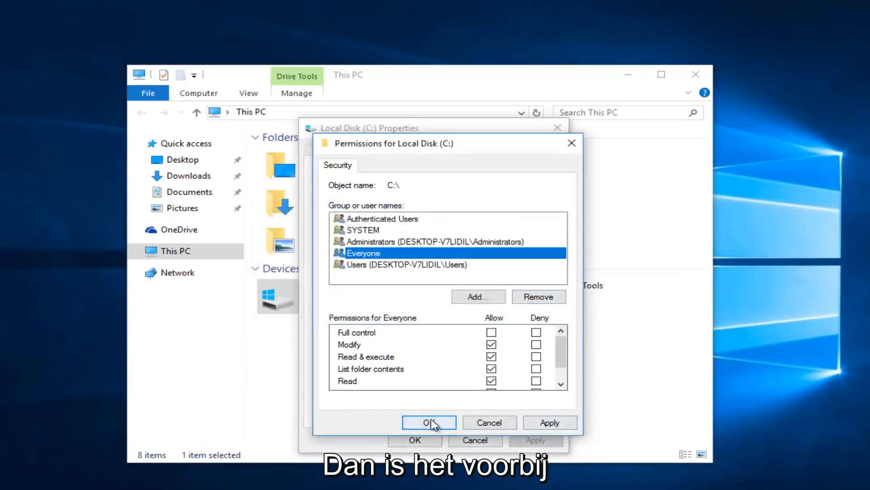
click(429, 423)
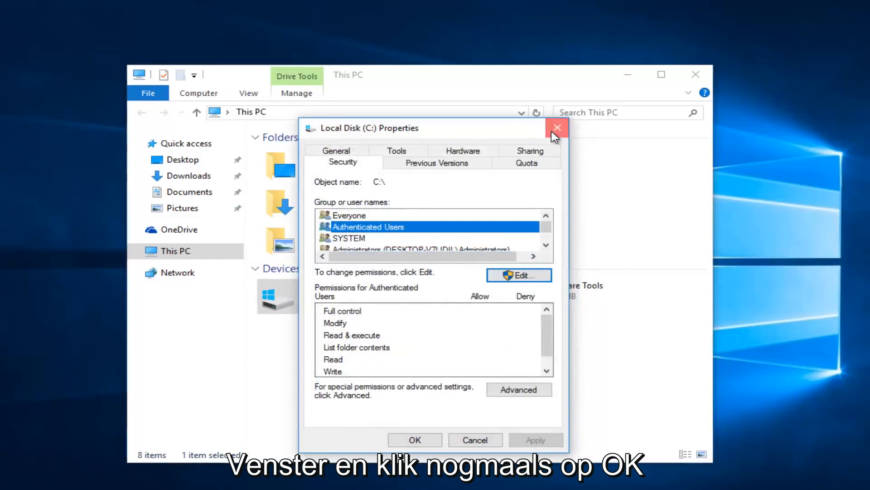
click(557, 128)
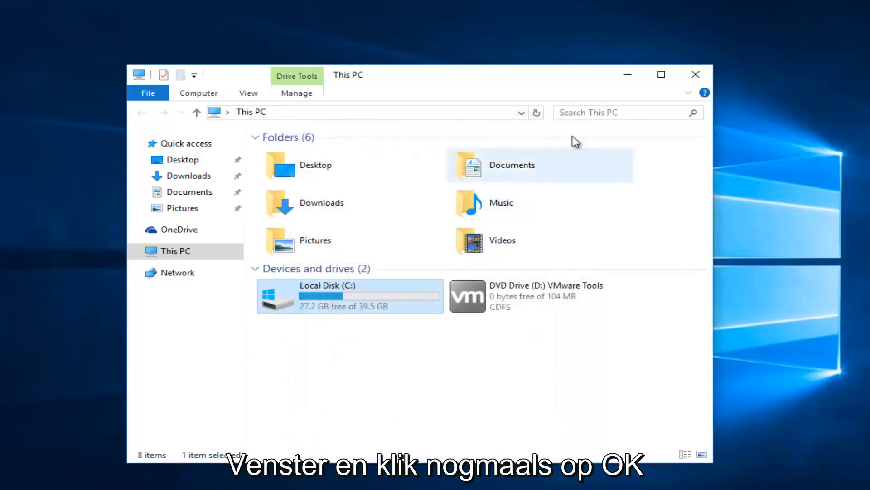